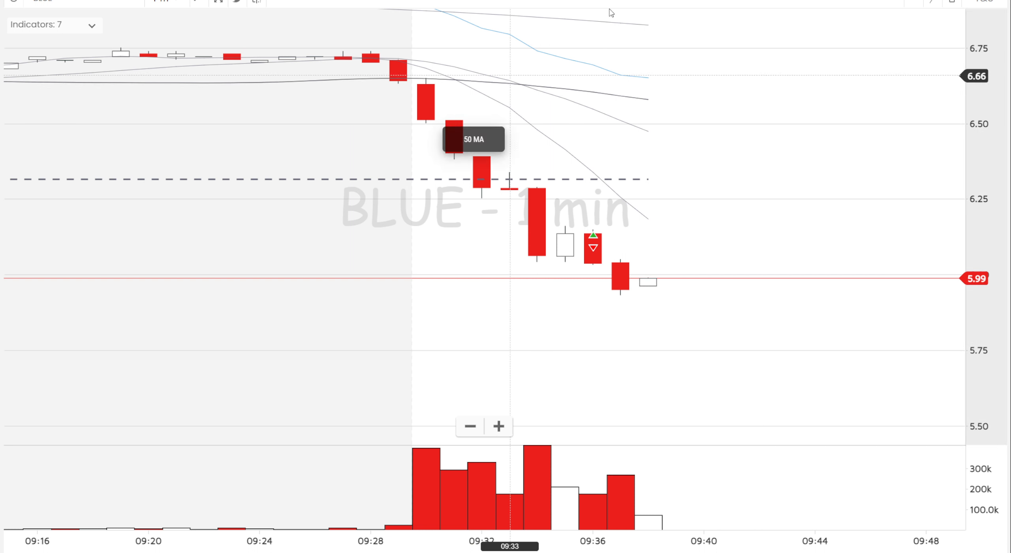
mouse_move(510, 155)
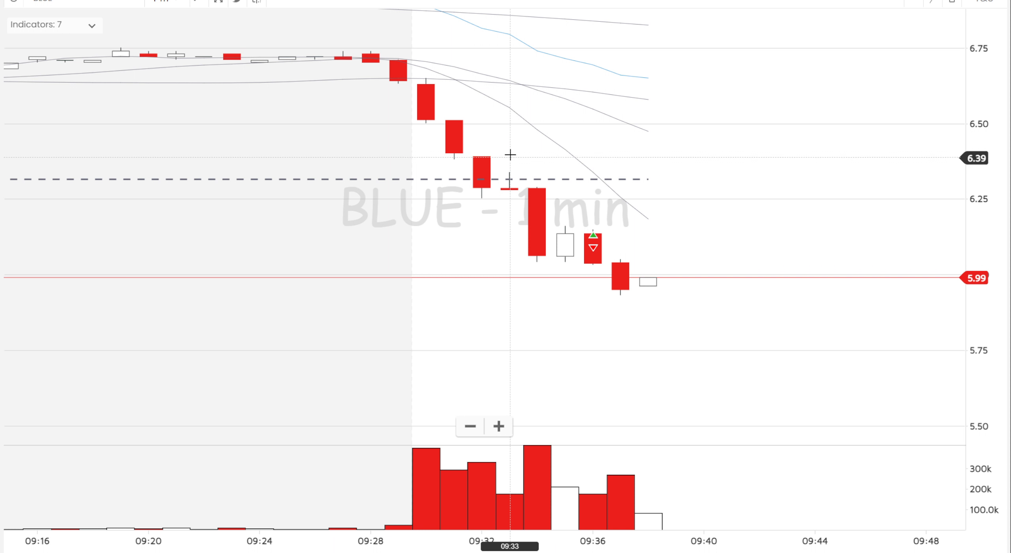
mouse_move(642, 229)
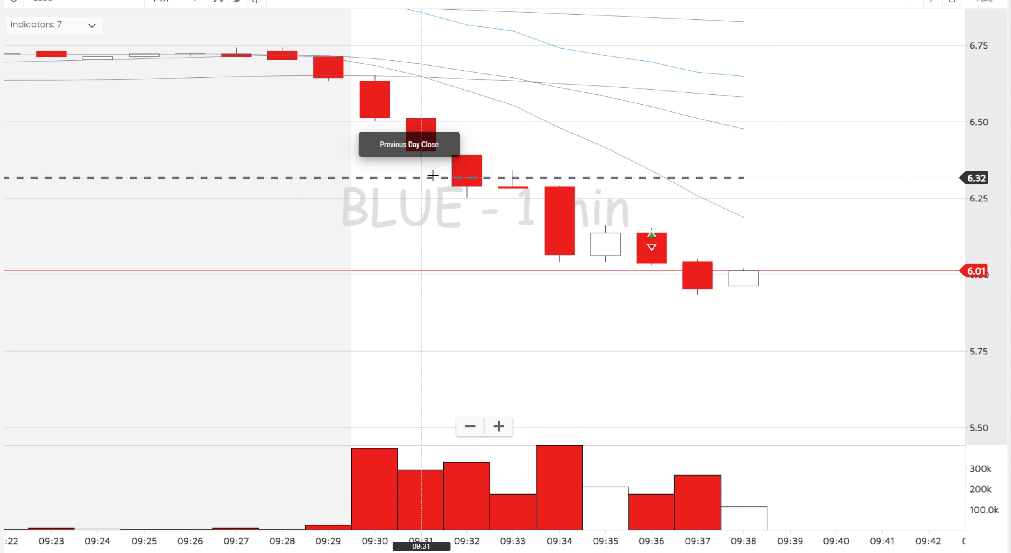
mouse_move(484, 197)
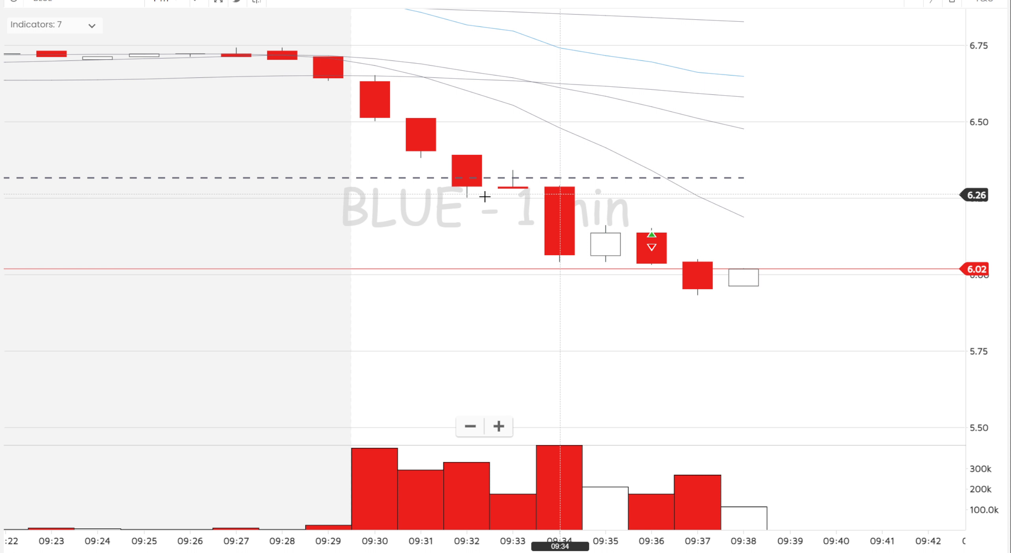
mouse_move(604, 241)
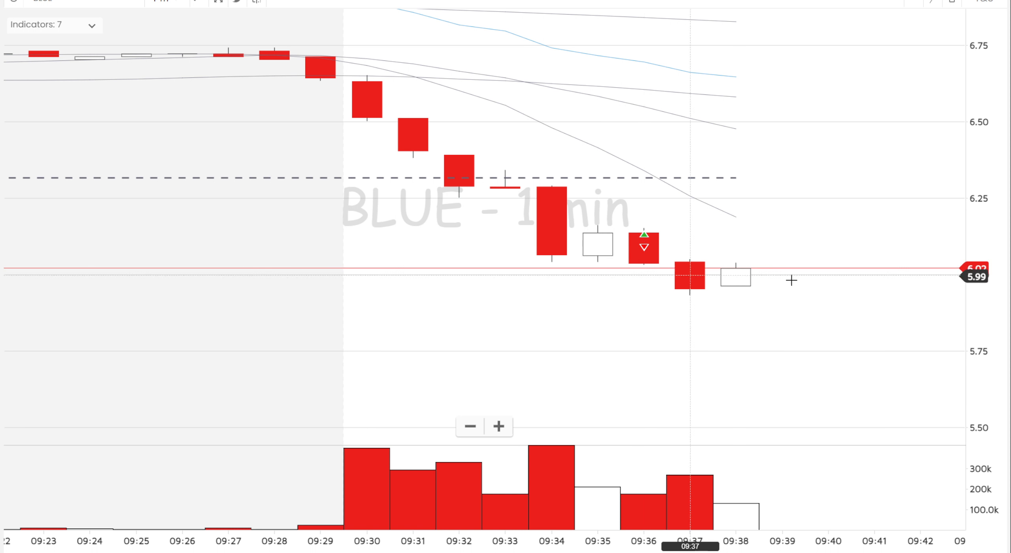
mouse_move(567, 206)
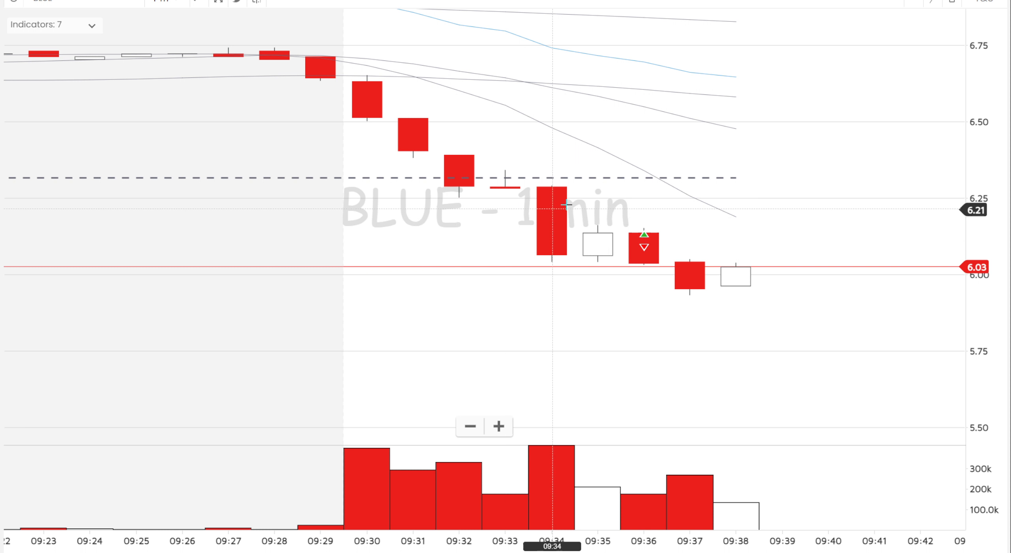
mouse_move(789, 353)
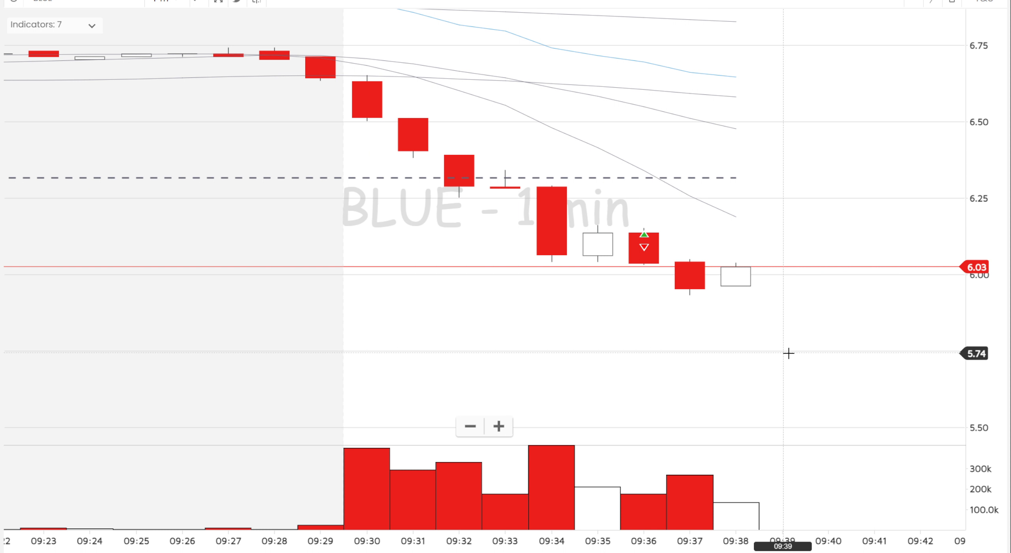